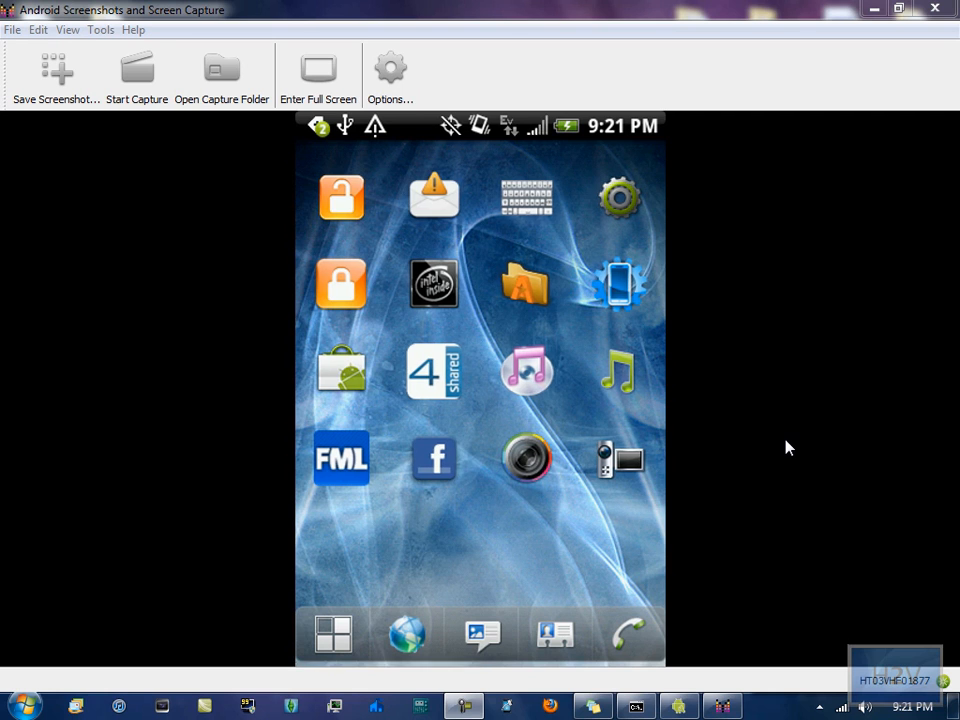
Step: Pull down the phone's notification shade to reveal USB debugging and HTC Sync notifications
left_click_drag(480, 124, 480, 400)
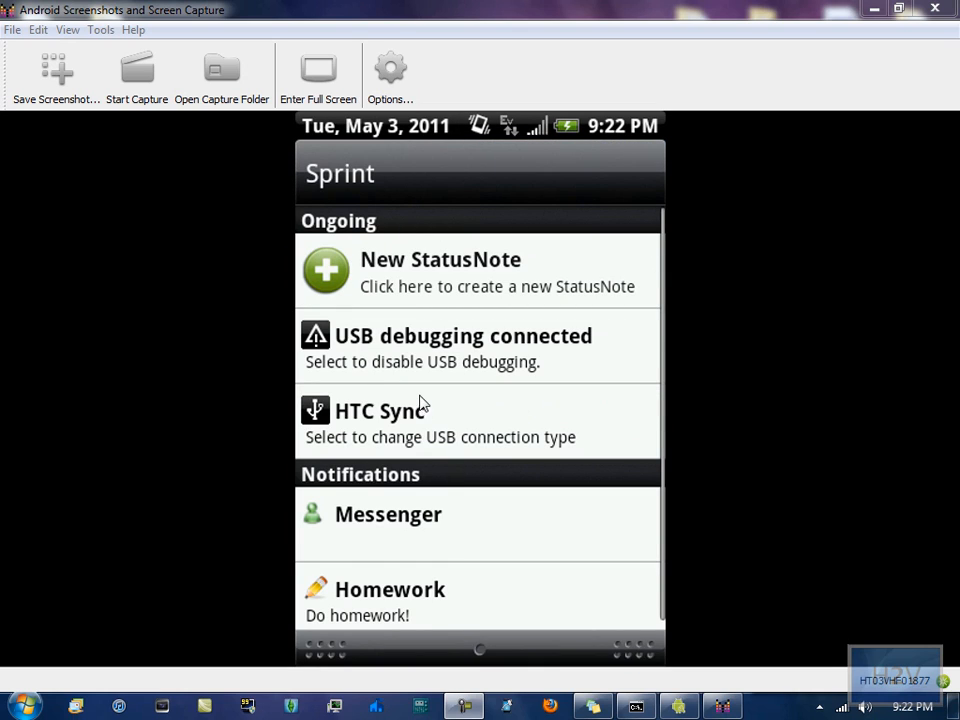
mouse_move(936, 468)
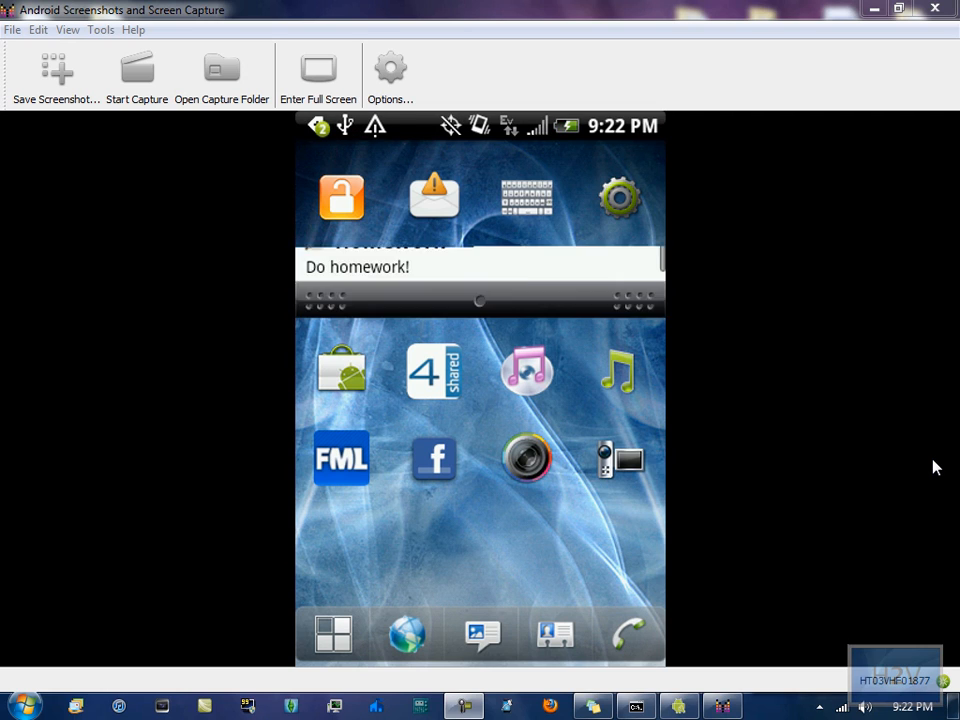
Step: Pull down the notification shade again to reach the HTC Sync connection-type notification
left_click_drag(480, 124, 480, 400)
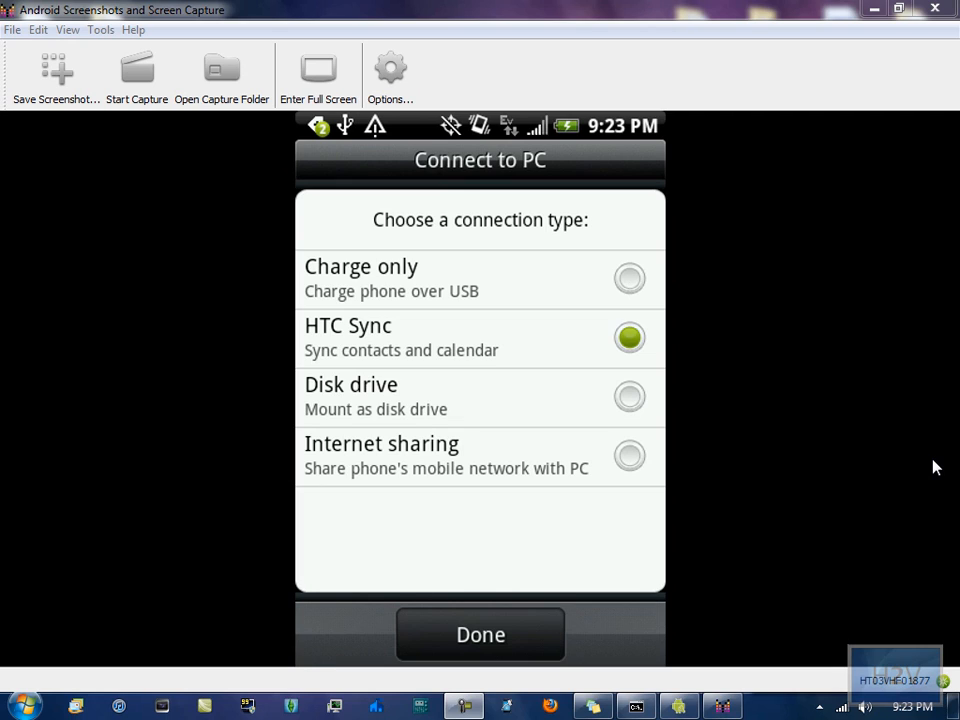
Step: Choose Disk drive so the SD card mounts on the PC as Removable Disk (K:)
left_click(630, 396)
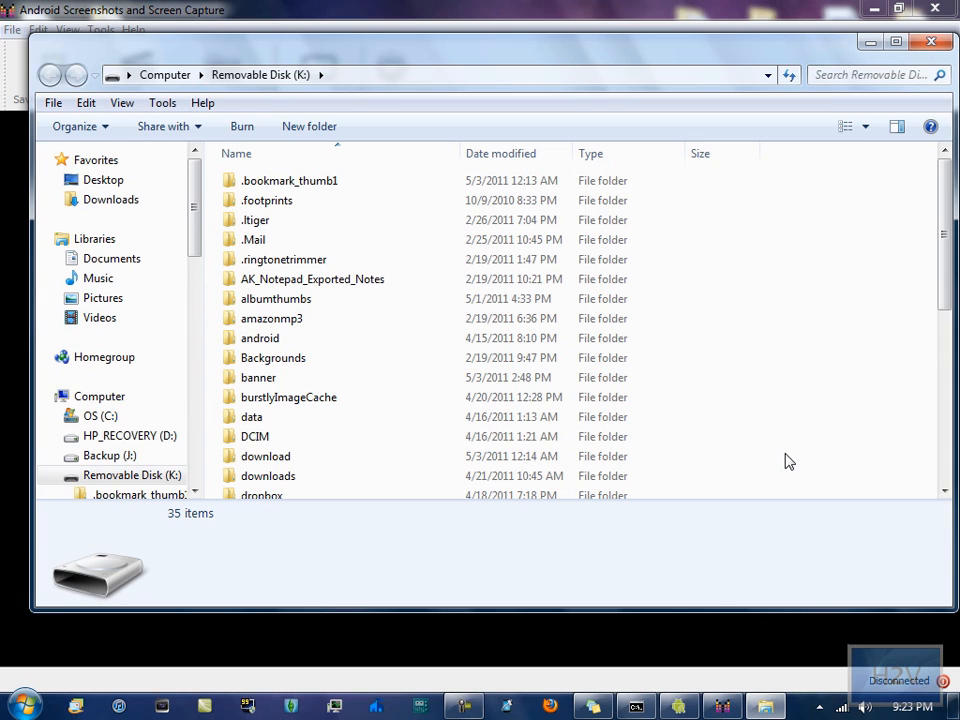
left_click(258, 376)
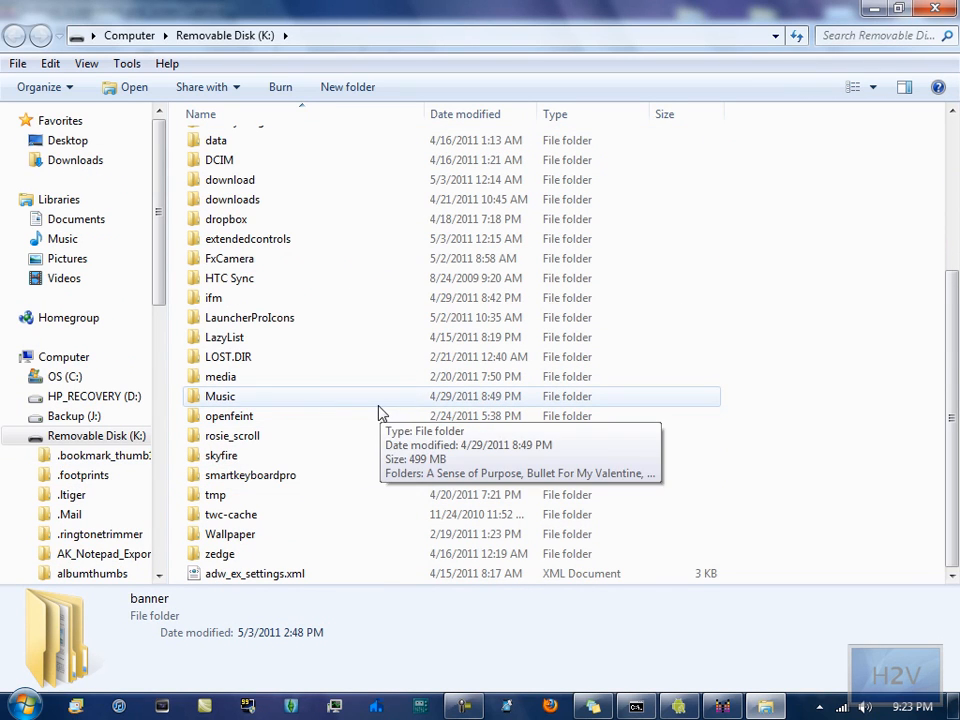
mouse_move(284, 356)
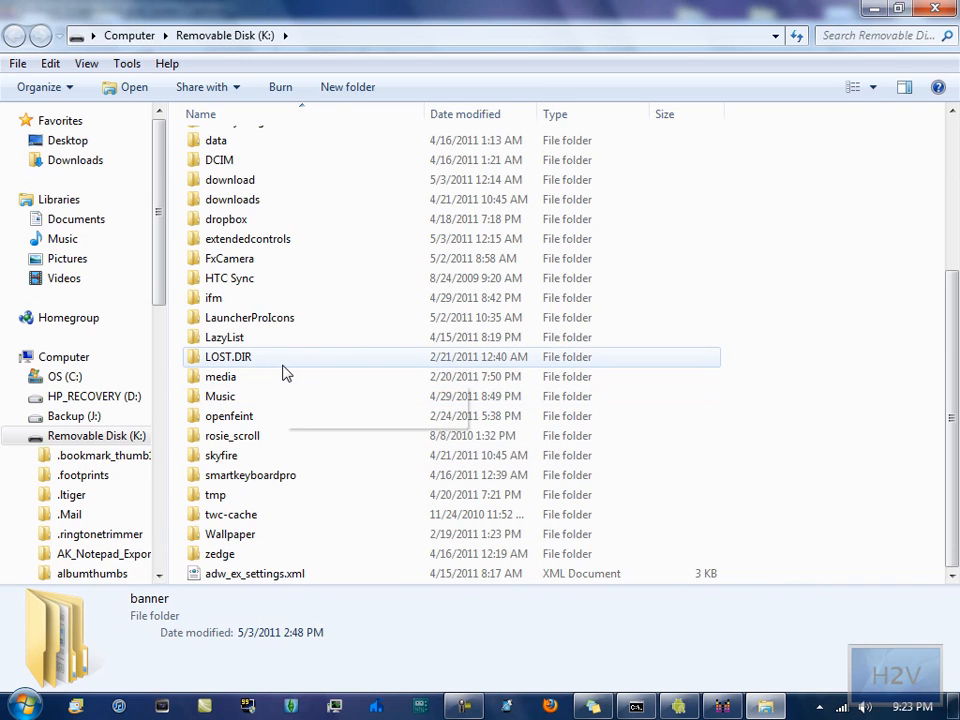
mouse_move(300, 360)
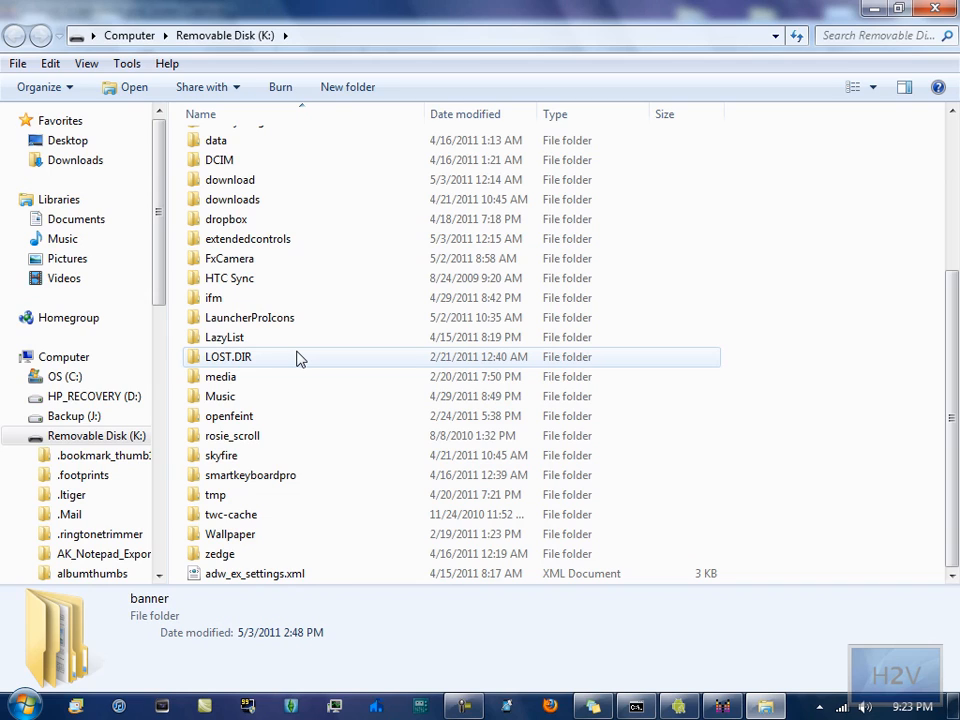
left_click(220, 396)
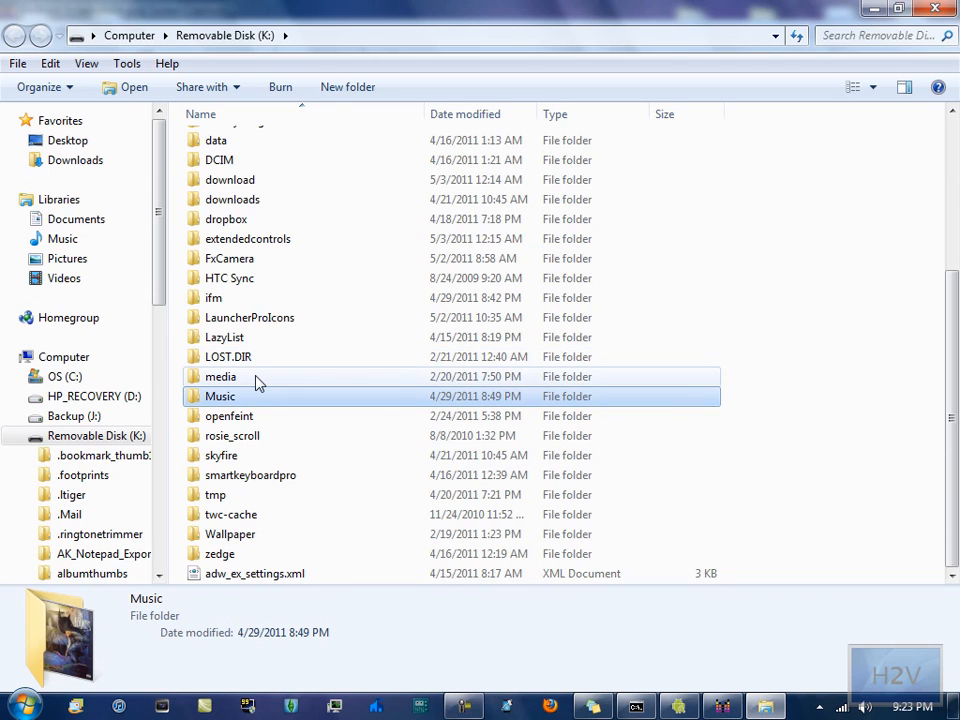
mouse_move(220, 376)
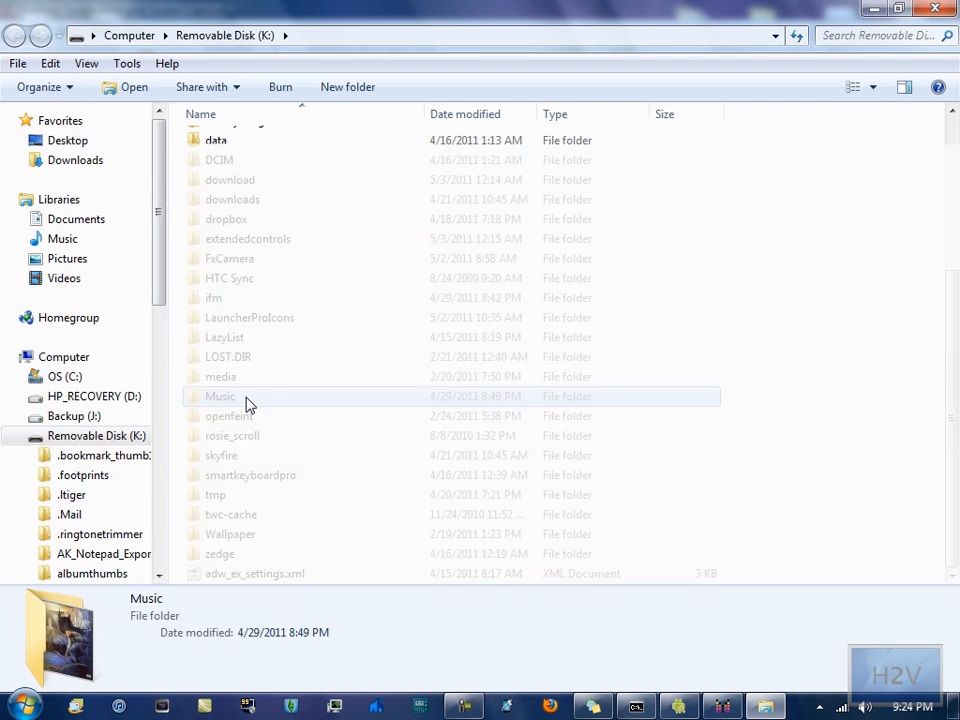
Step: Browse the SD card's Music and media/audio folders, then close the Explorer window
double_click(220, 396)
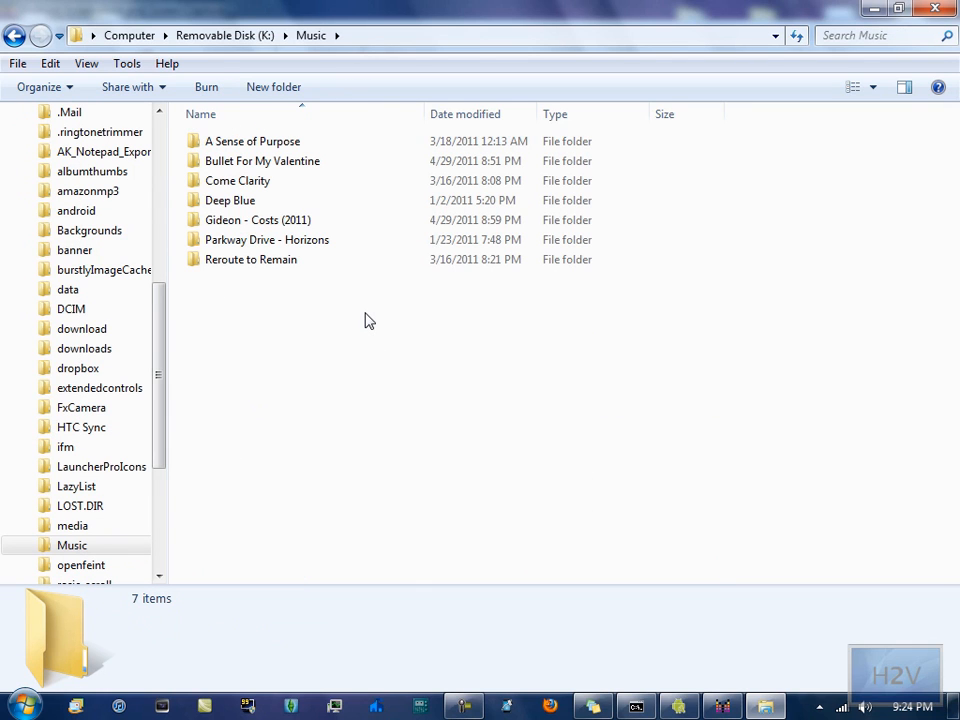
left_click(18, 704)
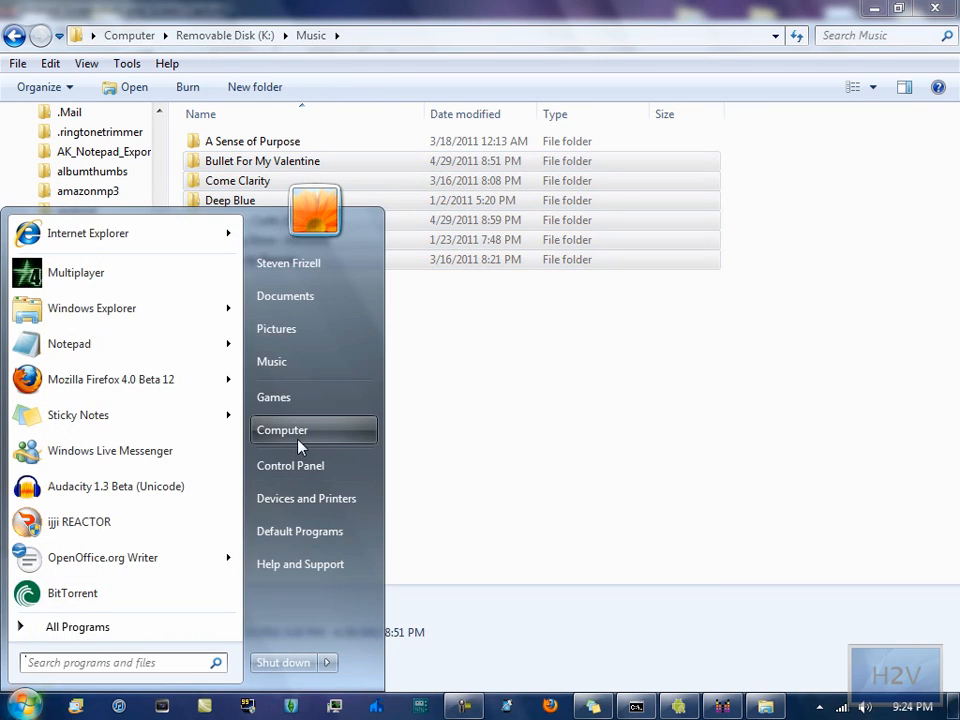
left_click(282, 428)
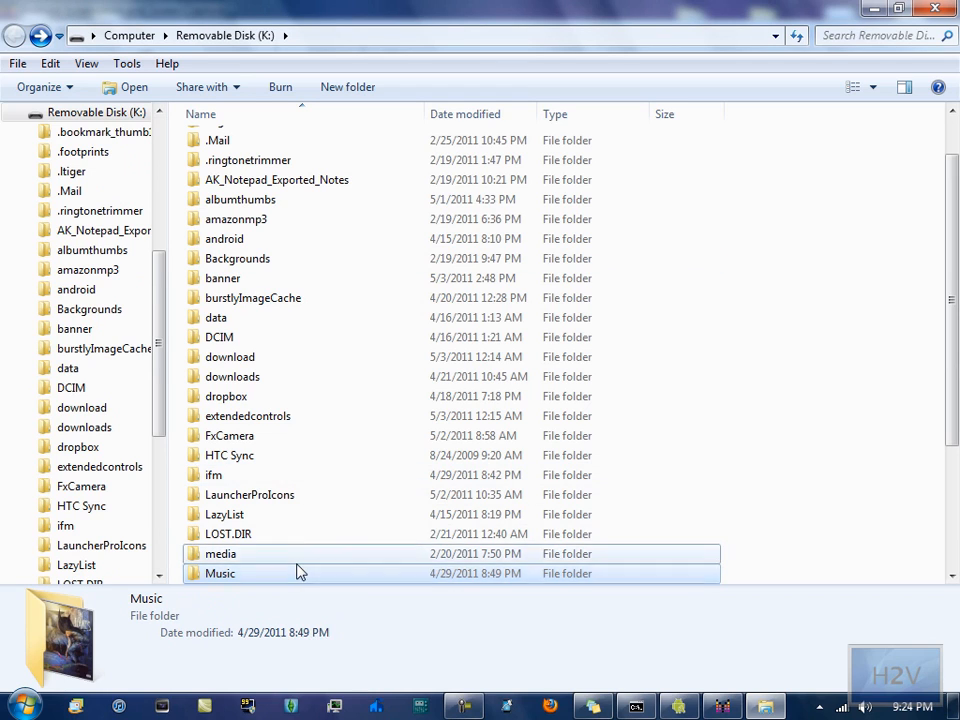
double_click(220, 552)
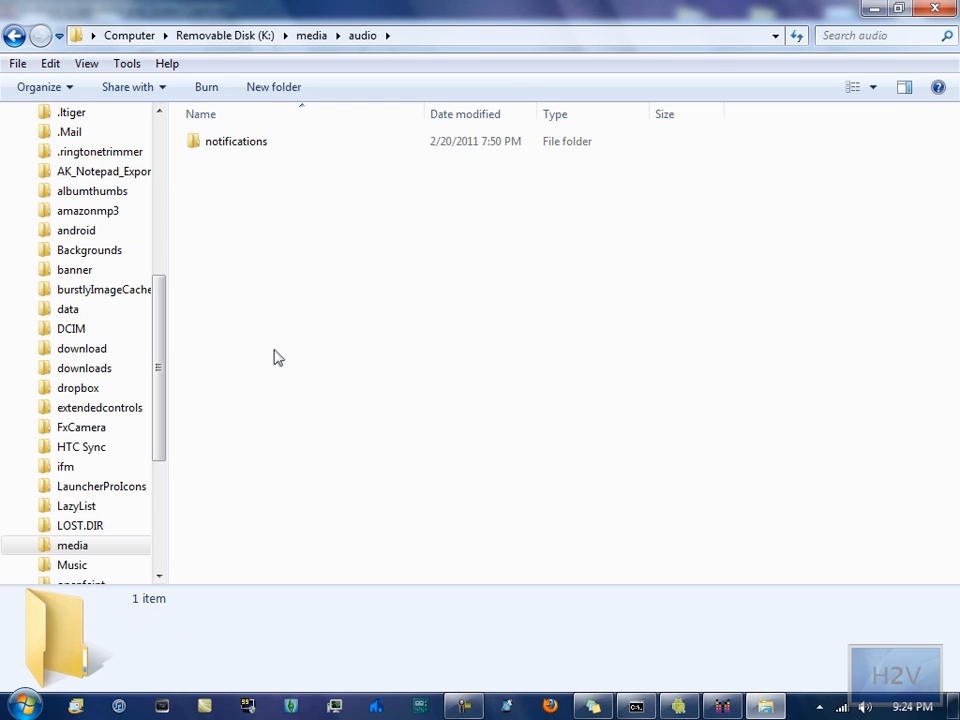
left_click(16, 36)
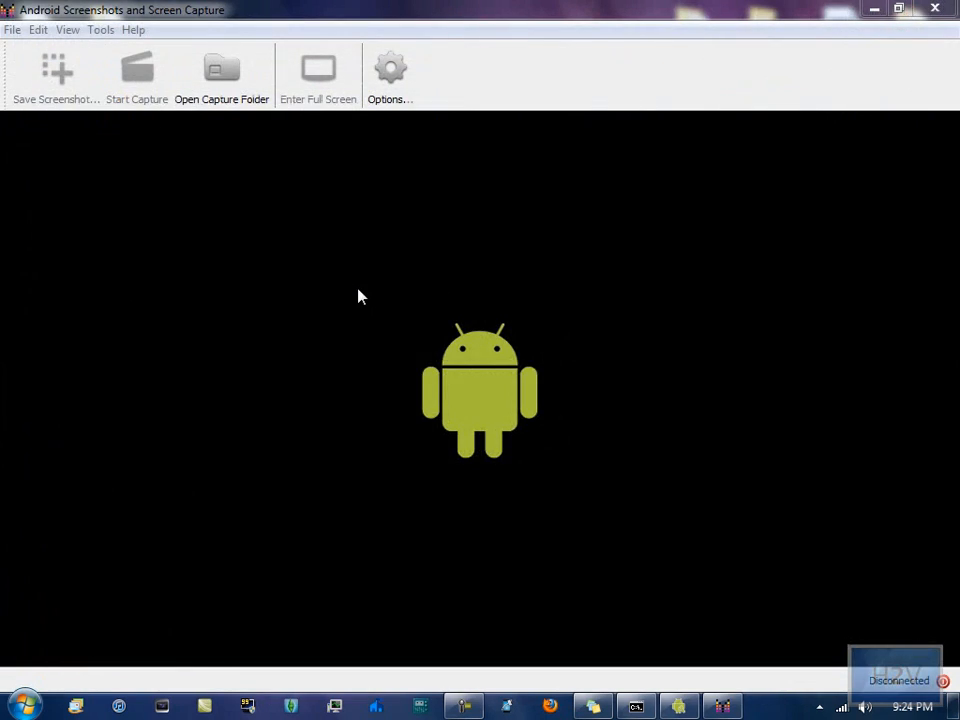
mouse_move(404, 288)
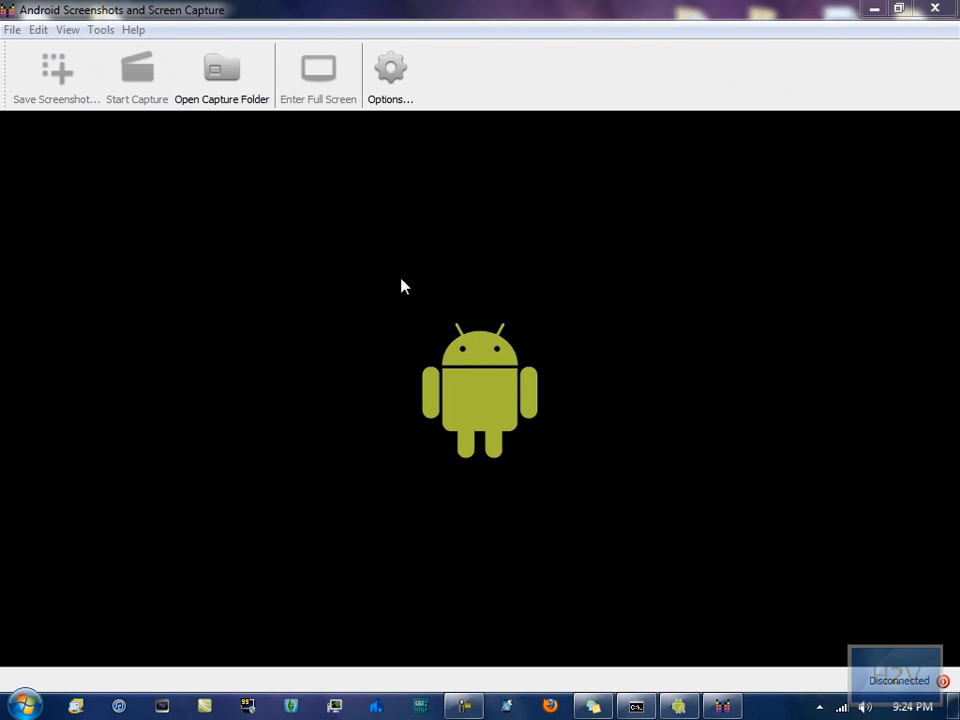